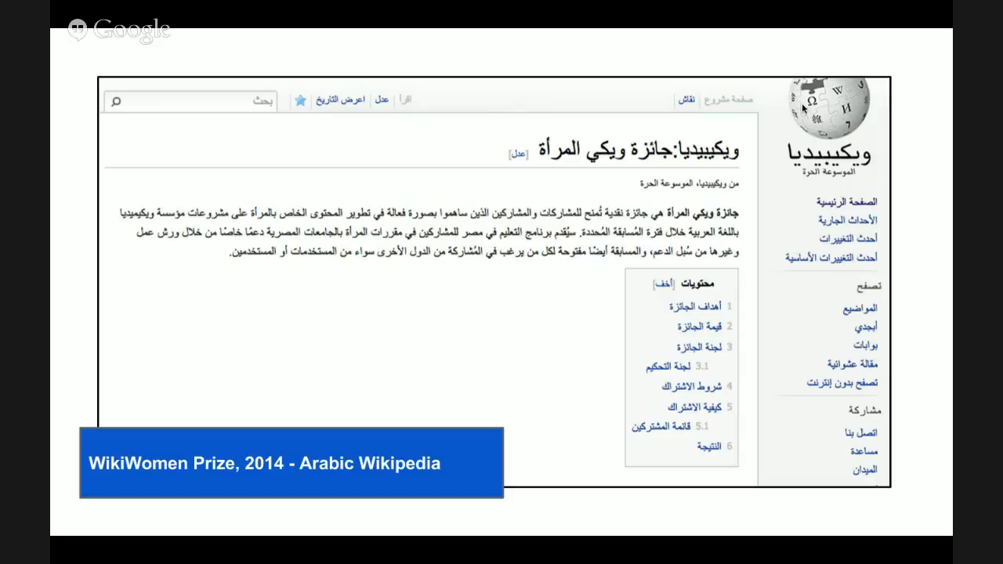
{"action": "mouse_move", "coordinate": [674, 499]}
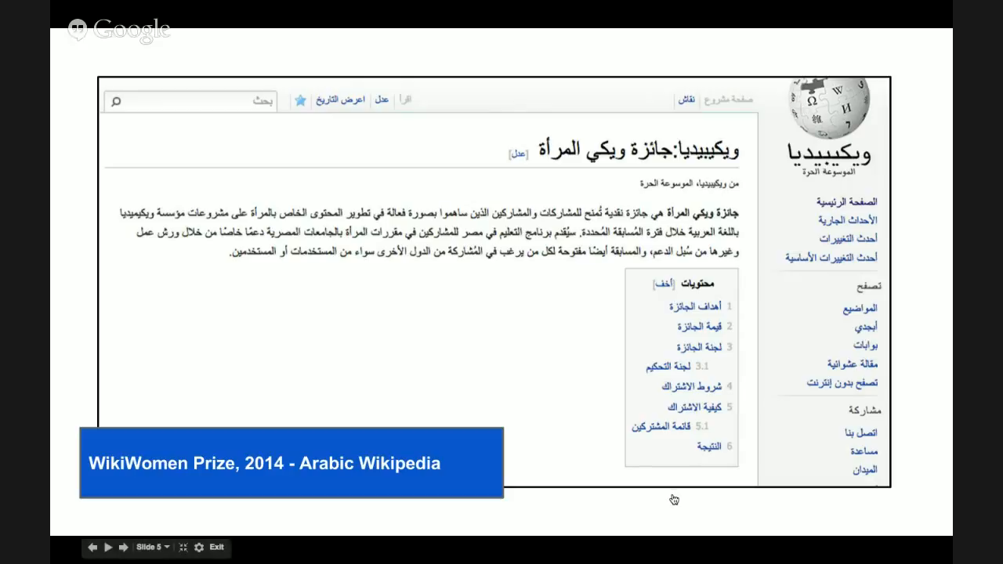
Advance past the WikiWomen Prize slide to slide 6 with laptop, trophy and coin icons
{"action": "left_click", "coordinate": [108, 547]}
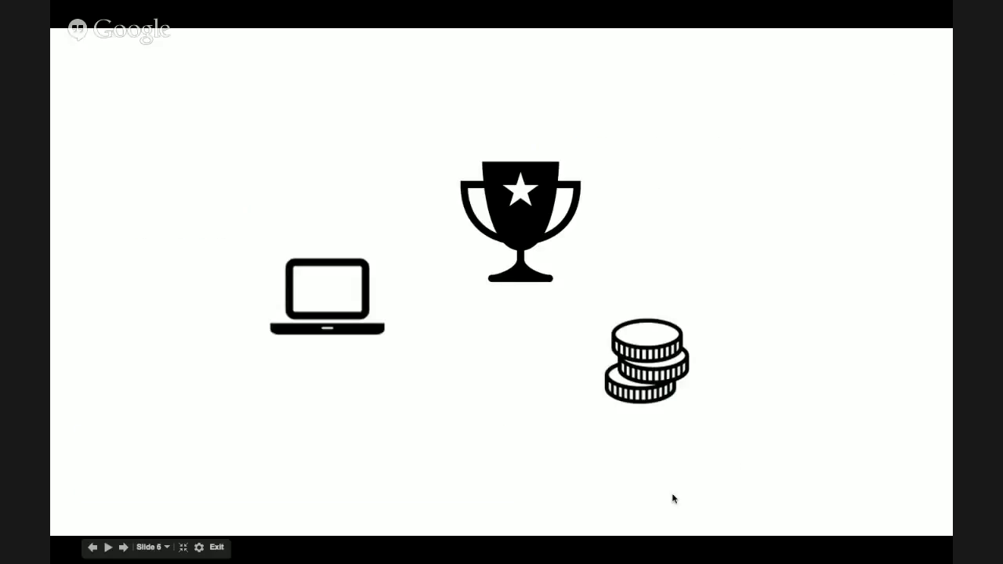